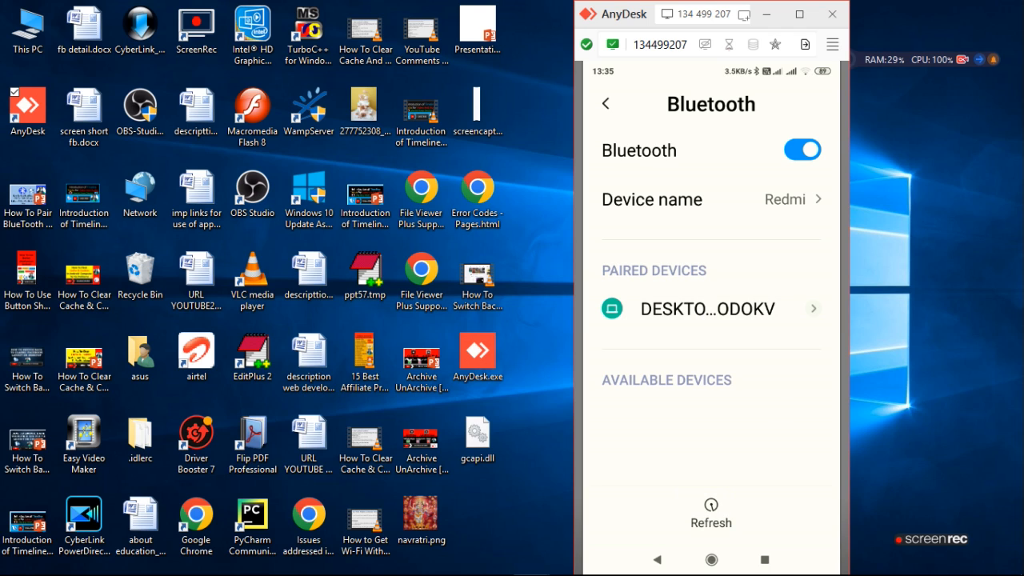
On the phone, turn on contact sharing for the paired DESKTOP laptop.
{"action": "left_click", "coordinate": [707, 309]}
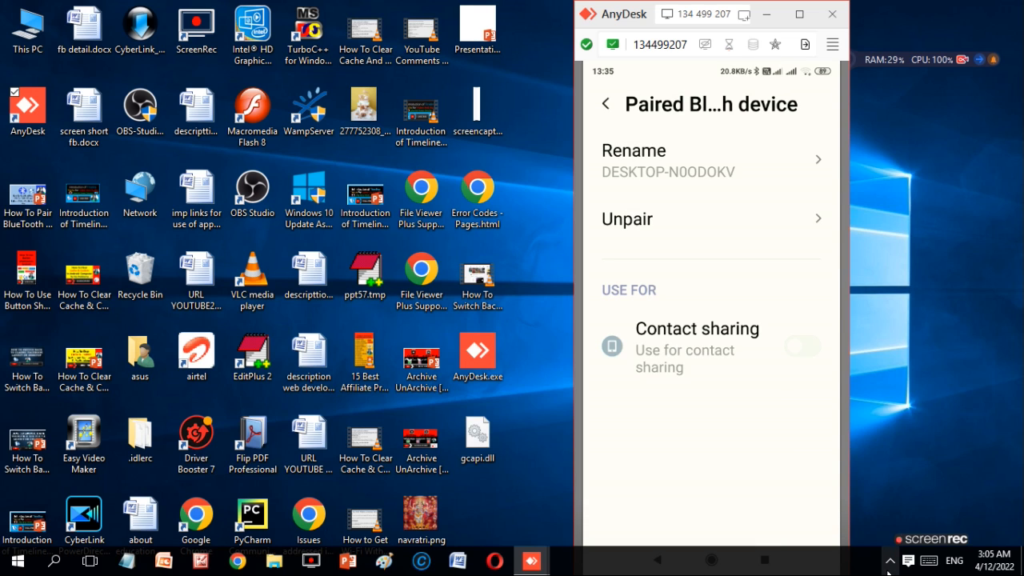
{"action": "left_click", "coordinate": [802, 345]}
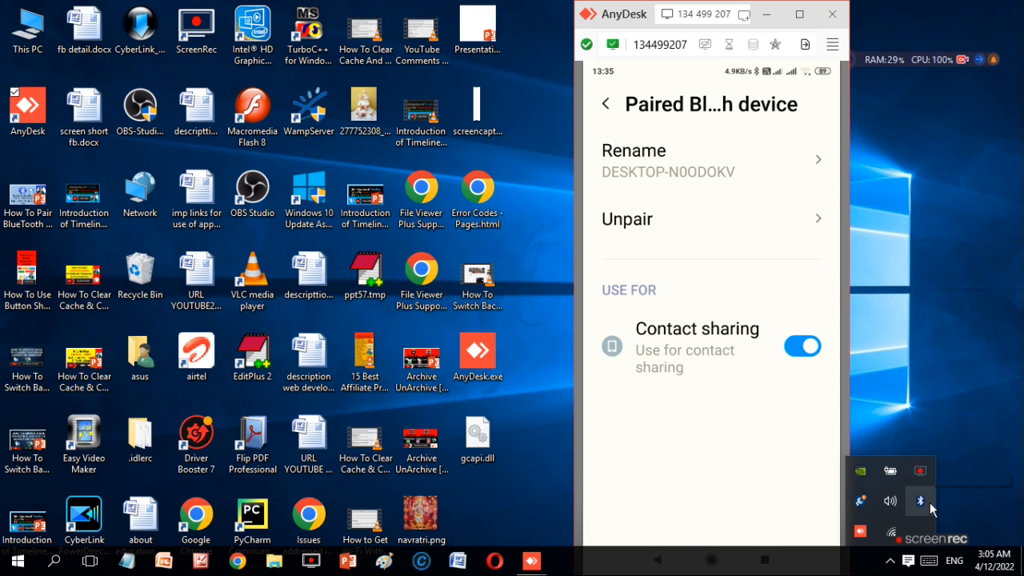
{"action": "right_click", "coordinate": [919, 500]}
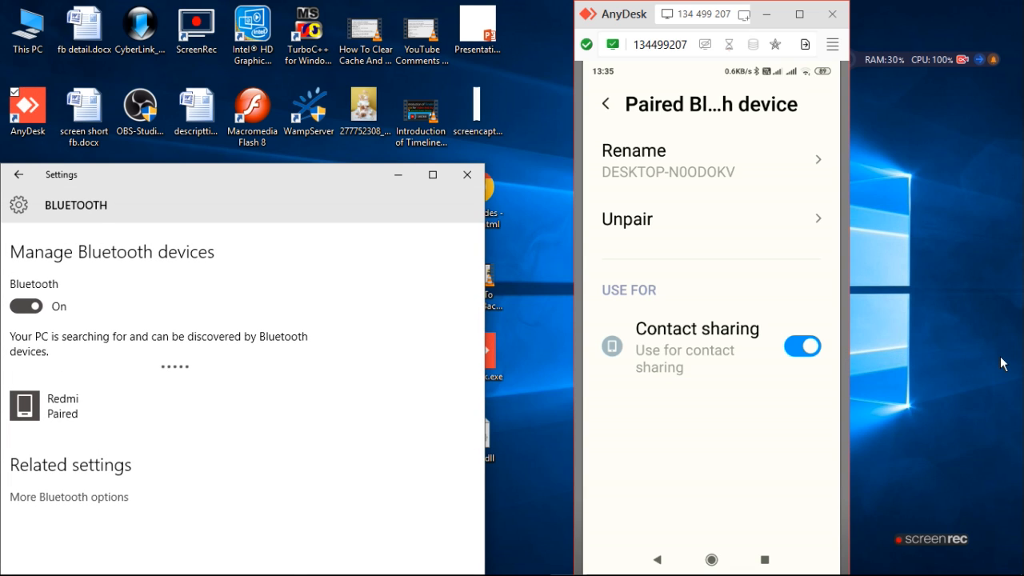
Open Devices > Bluetooth, select the paired Redmi phone, then open the tray Bluetooth menu.
{"action": "left_click", "coordinate": [160, 406]}
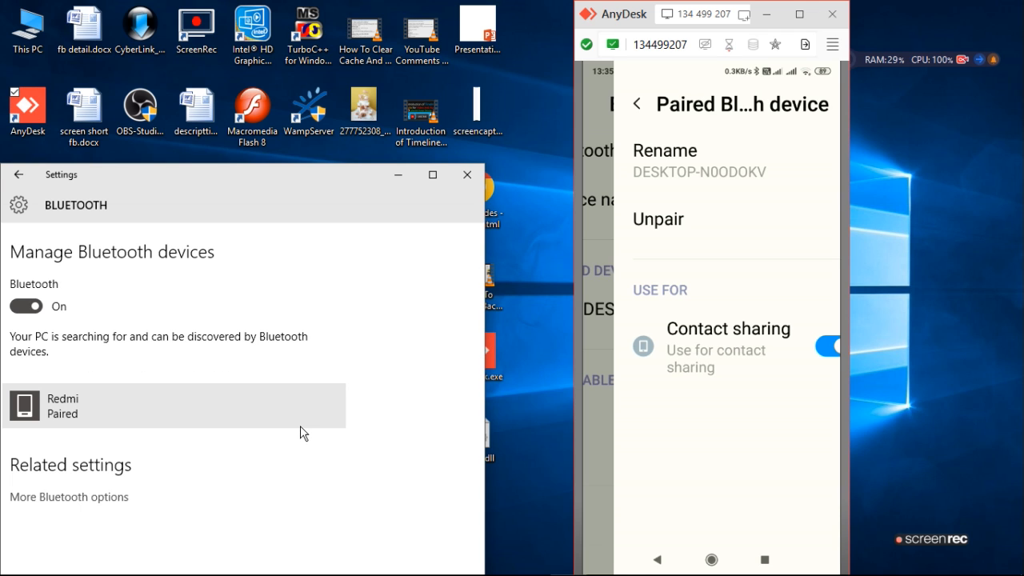
{"action": "left_click", "coordinate": [636, 104]}
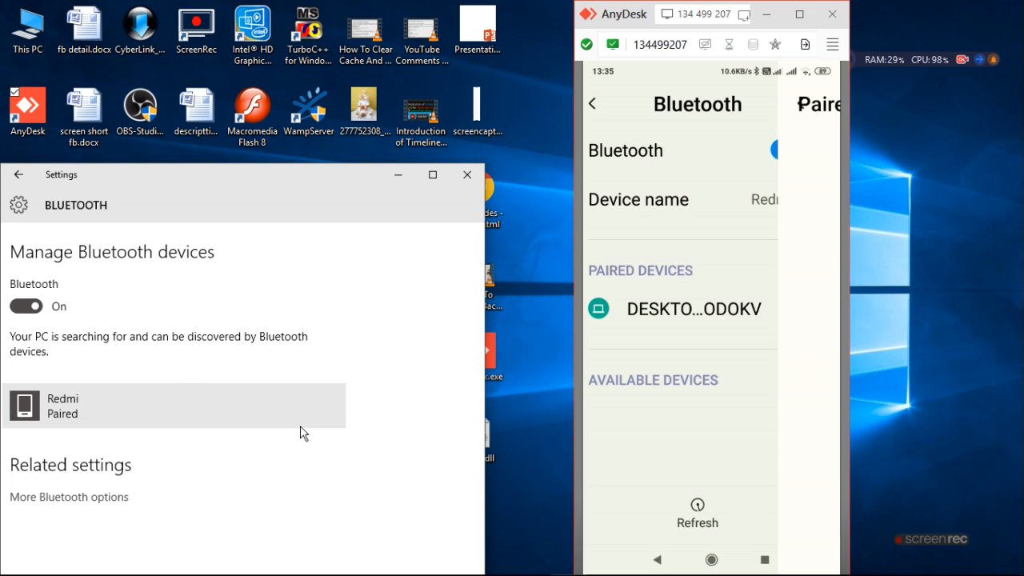
{"action": "left_click", "coordinate": [693, 309]}
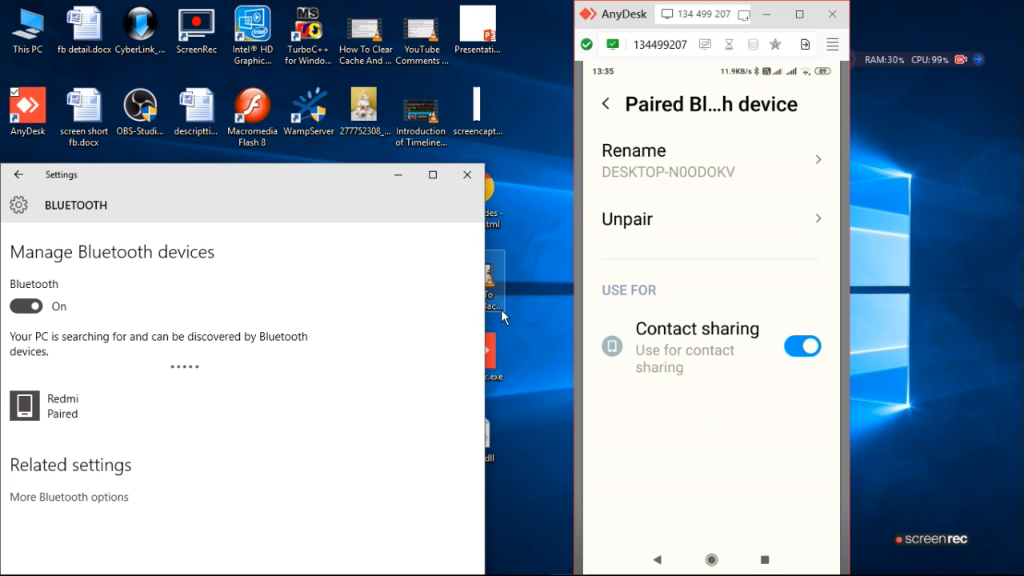
{"action": "left_click", "coordinate": [606, 103]}
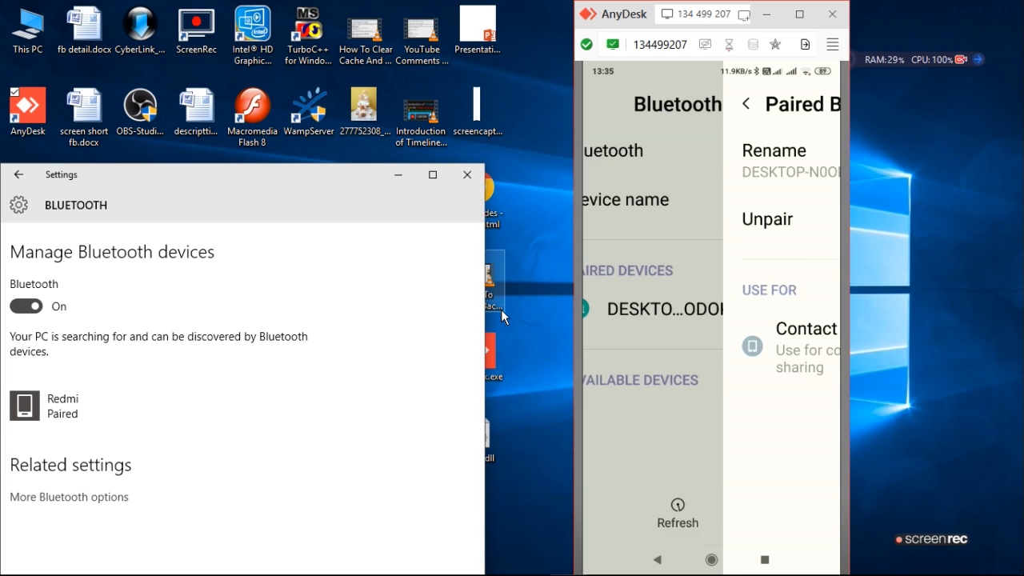
{"action": "left_click", "coordinate": [744, 103]}
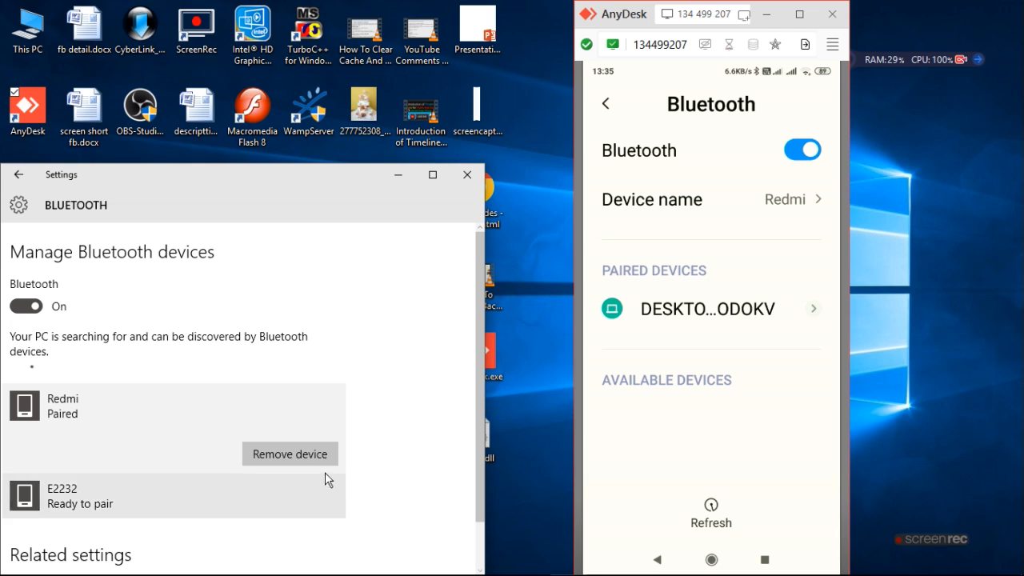
{"action": "mouse_move", "coordinate": [54, 422]}
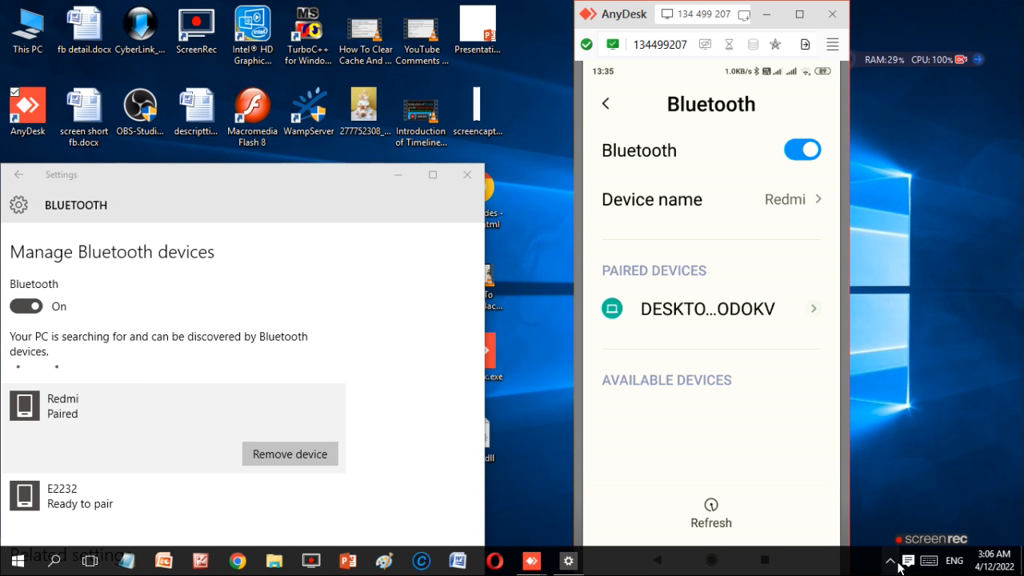
{"action": "left_click", "coordinate": [890, 560]}
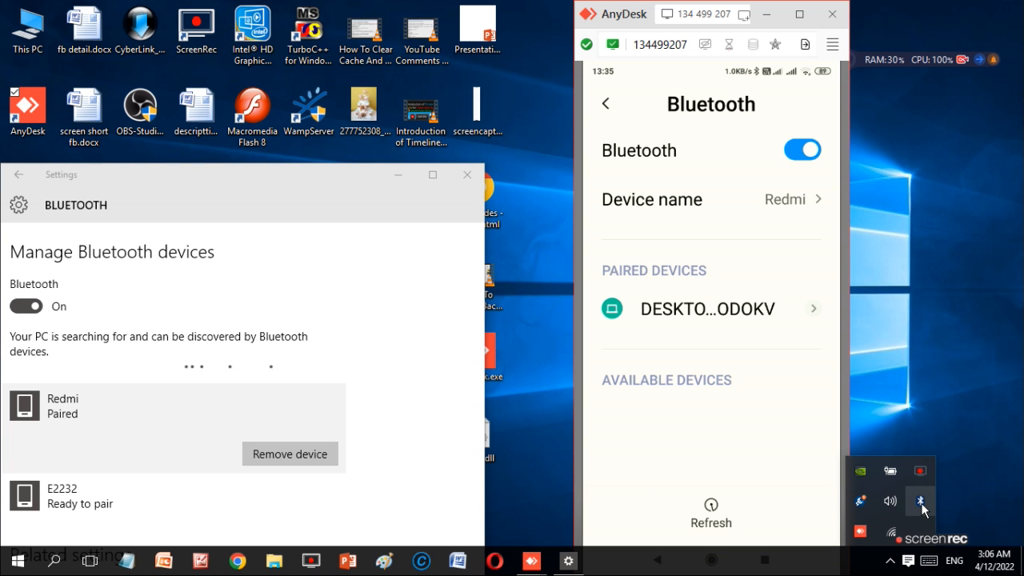
{"action": "right_click", "coordinate": [920, 502]}
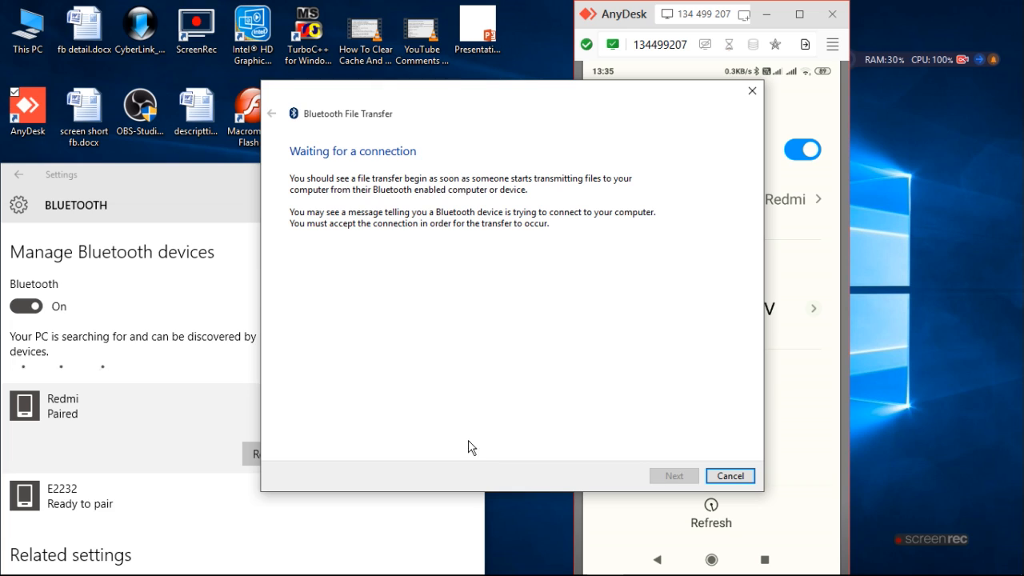
{"action": "mouse_move", "coordinate": [422, 416]}
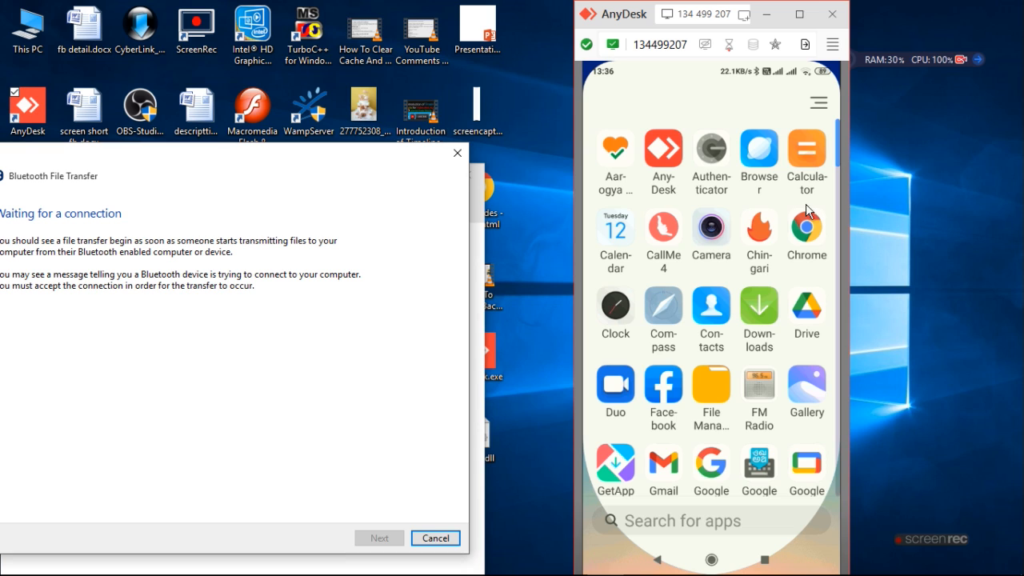
{"action": "mouse_move", "coordinate": [804, 388]}
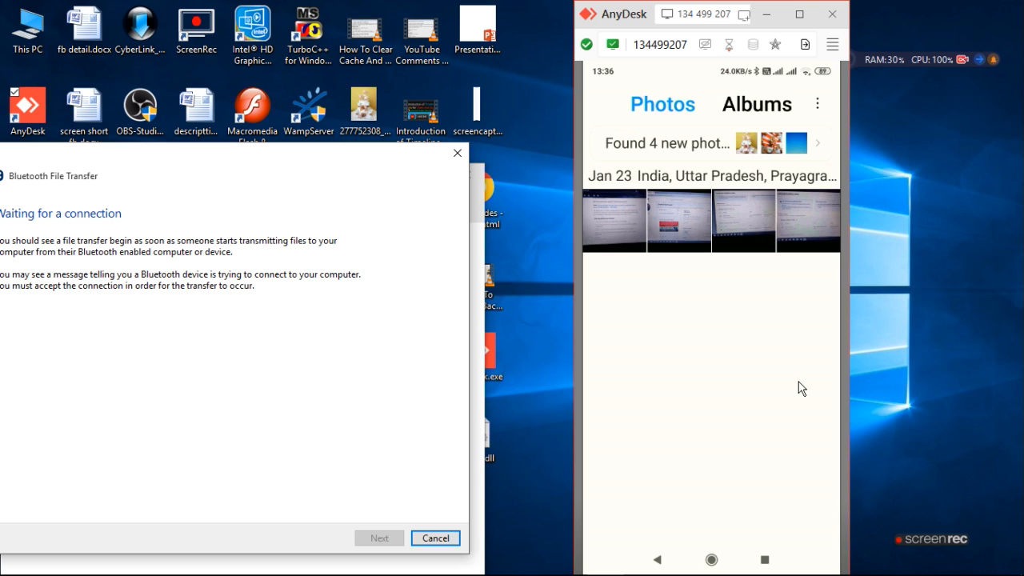
Open the cake photo in the phone's Gallery and share it over Bluetooth.
{"action": "left_click", "coordinate": [711, 220]}
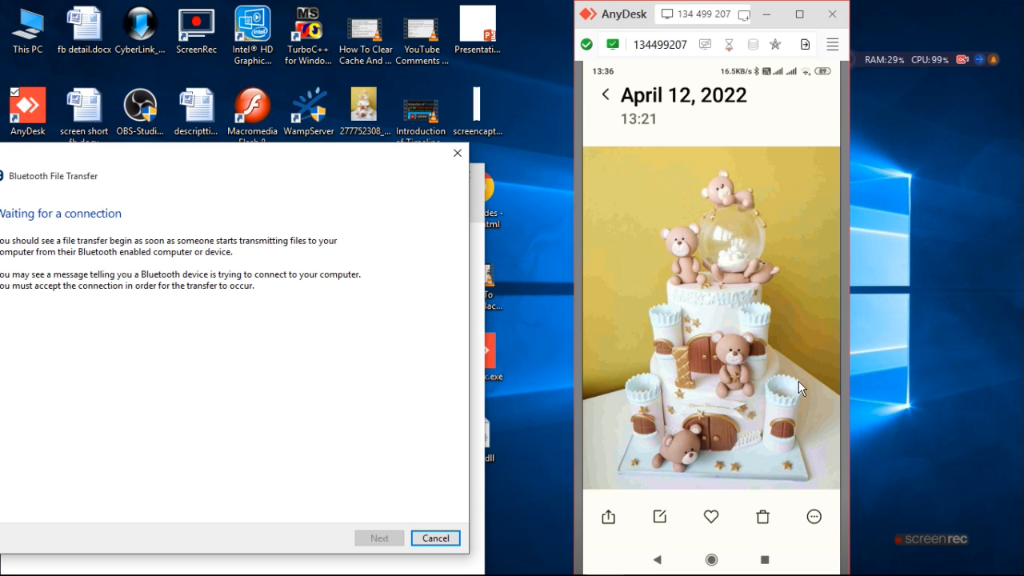
{"action": "left_click", "coordinate": [607, 516]}
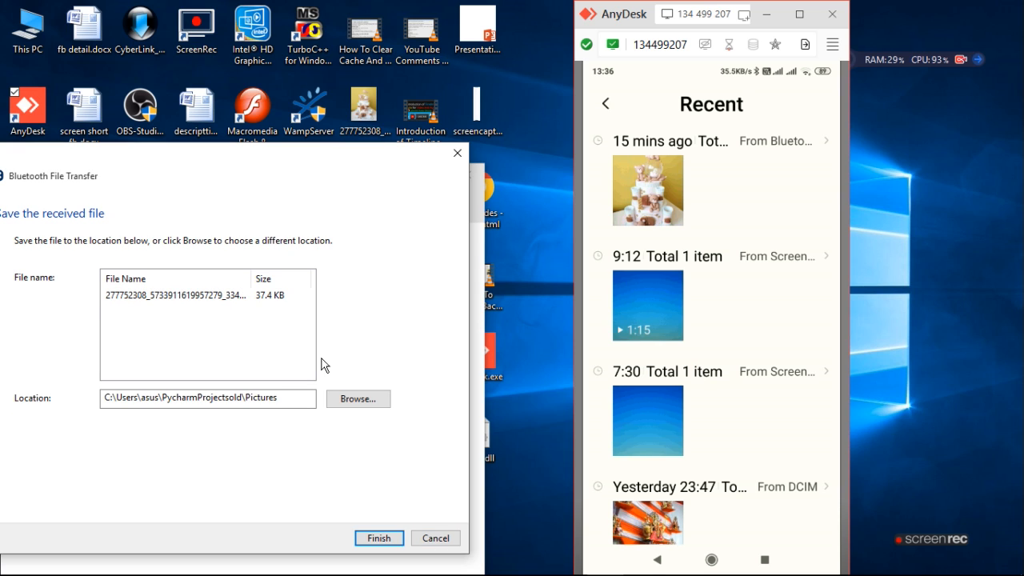
{"action": "mouse_move", "coordinate": [218, 310]}
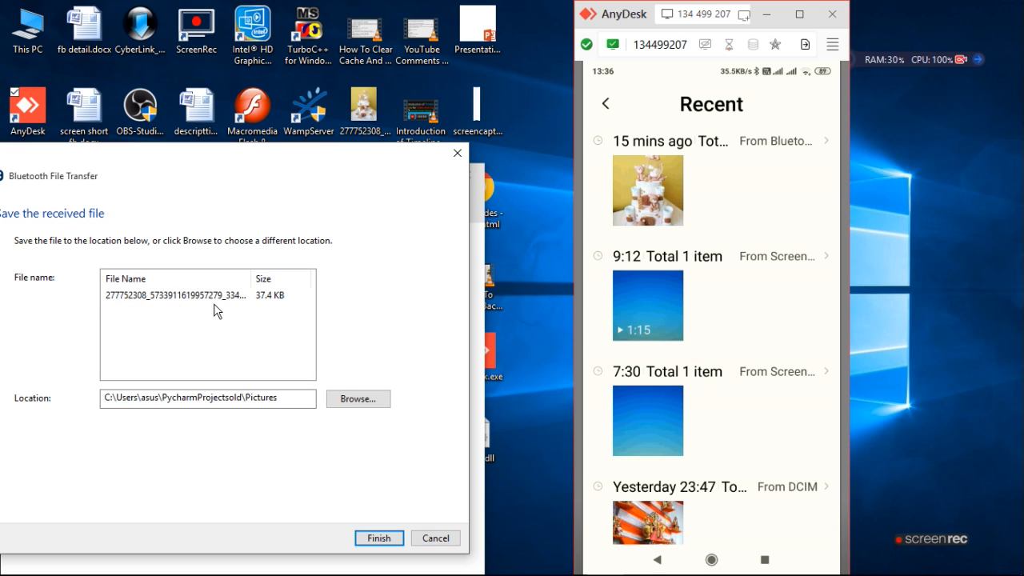
{"action": "mouse_move", "coordinate": [189, 314]}
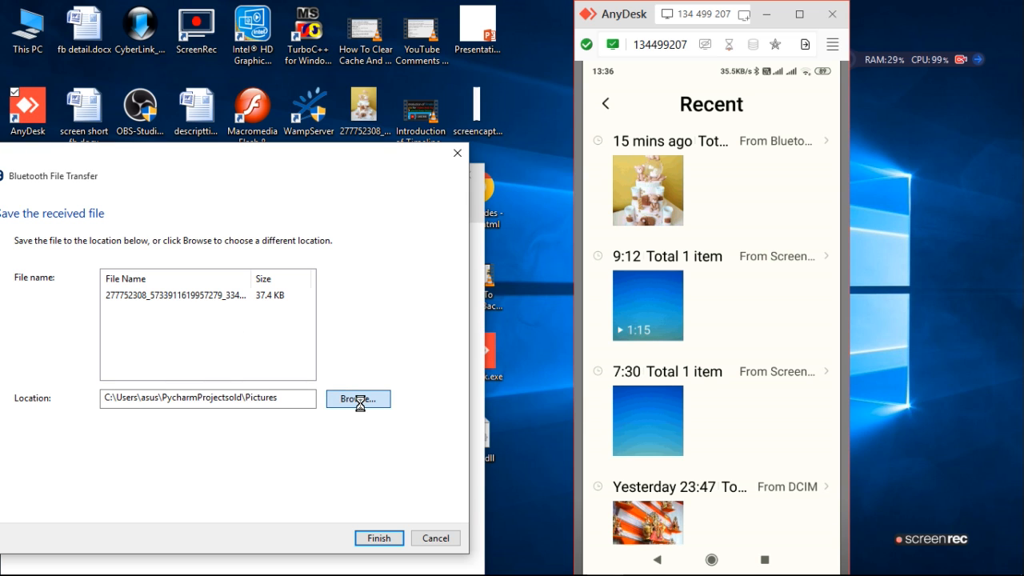
Browse to and confirm the Pictures folder as the received photo's save location.
{"action": "left_click", "coordinate": [357, 399]}
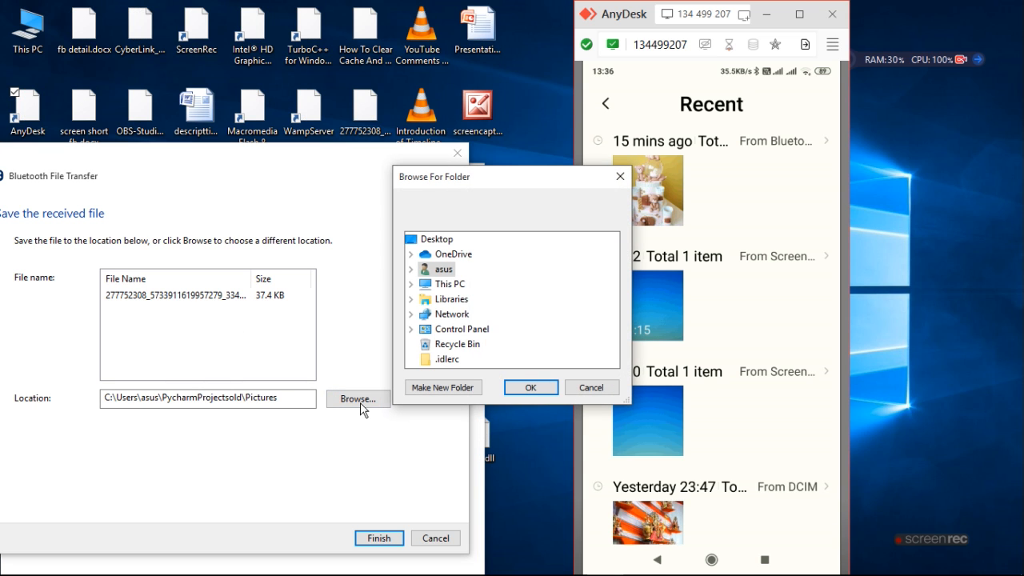
{"action": "mouse_move", "coordinate": [454, 285]}
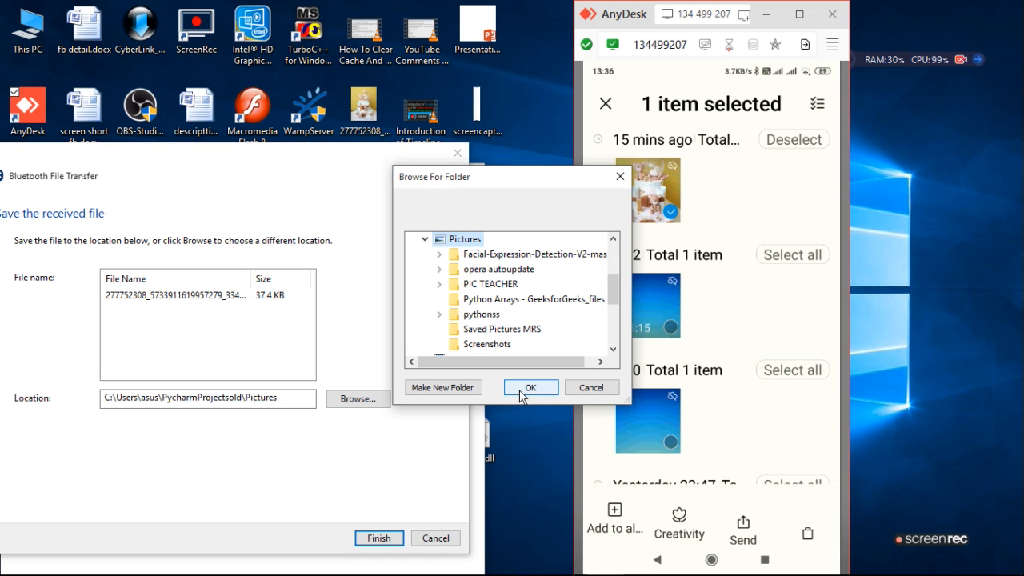
{"action": "left_click", "coordinate": [530, 388]}
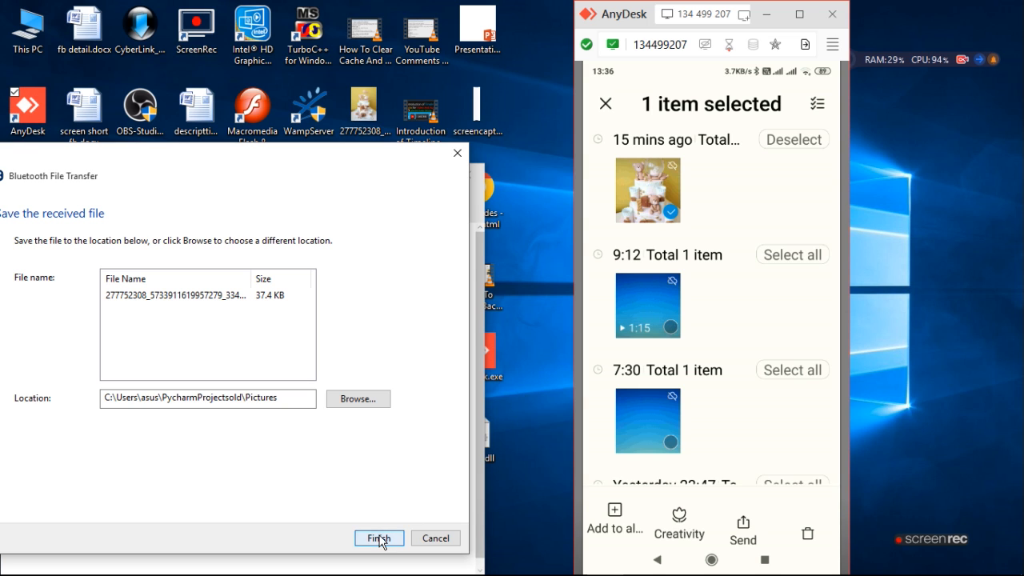
Finish saving the received photo and return to the Bluetooth settings page.
{"action": "left_click", "coordinate": [378, 538]}
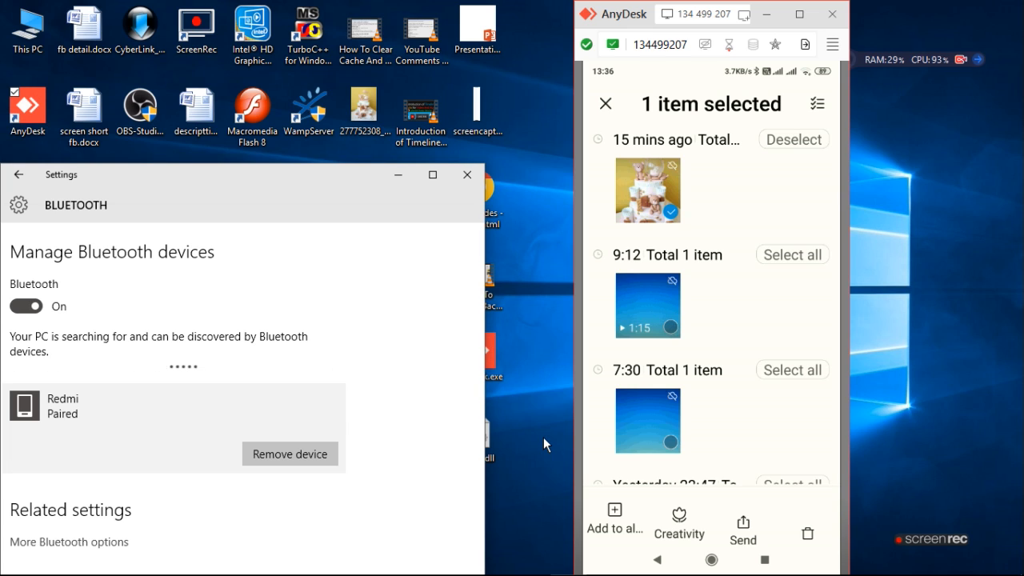
{"action": "mouse_move", "coordinate": [947, 354]}
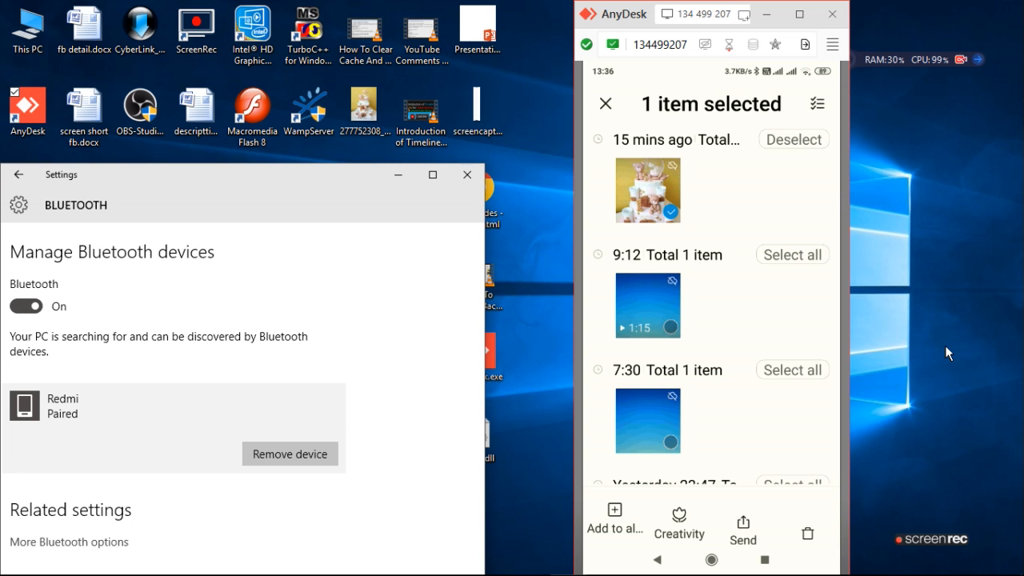
{"action": "left_click", "coordinate": [605, 103]}
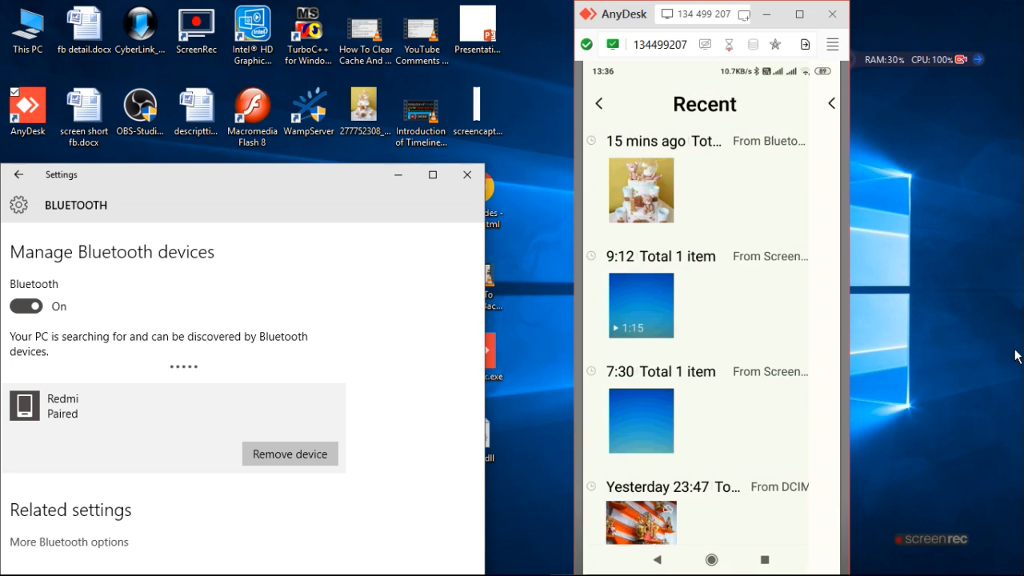
{"action": "left_click", "coordinate": [640, 190]}
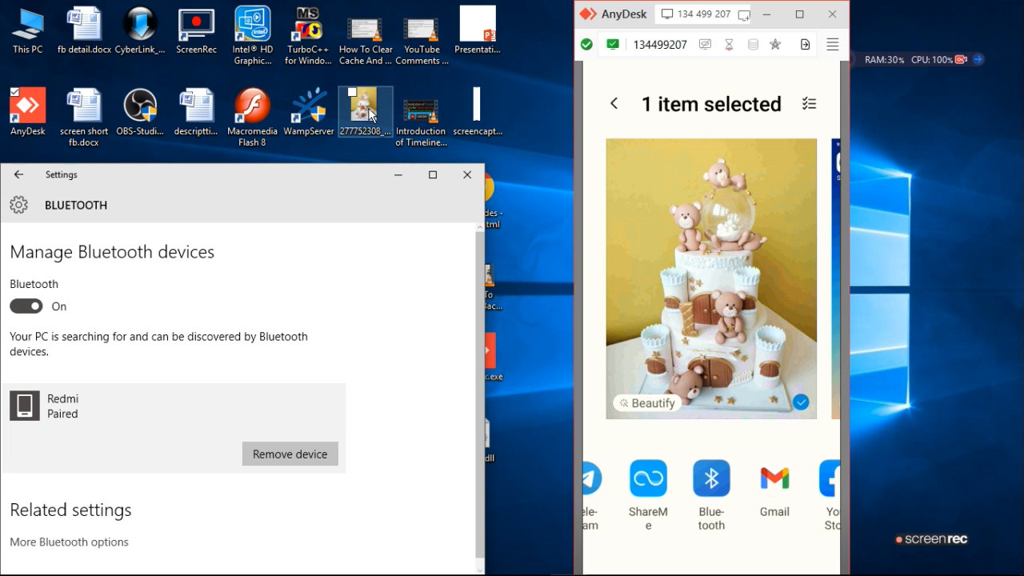
Send the desktop cake photo via Send to > Bluetooth device.
{"action": "right_click", "coordinate": [365, 108]}
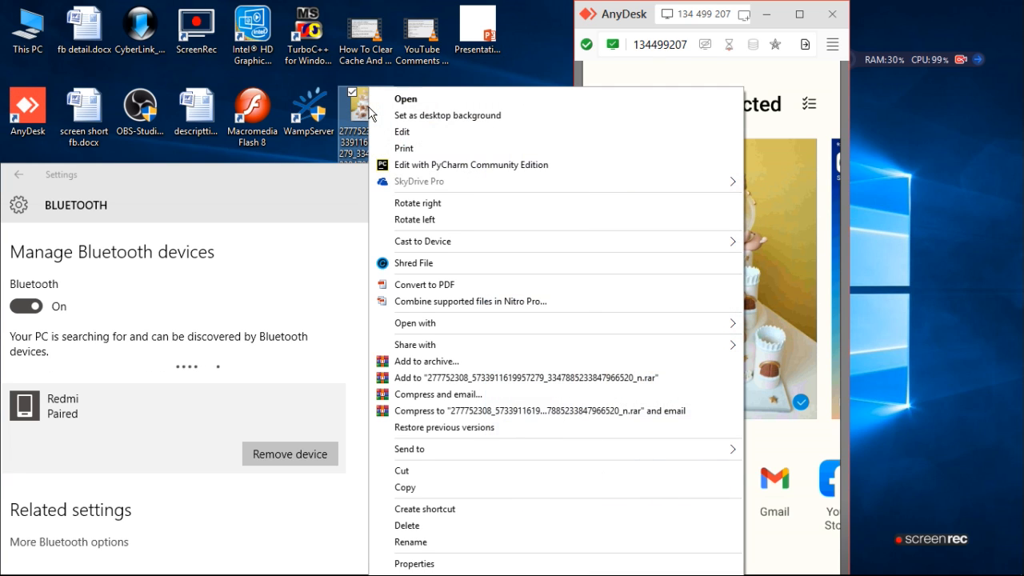
{"action": "mouse_move", "coordinate": [415, 279]}
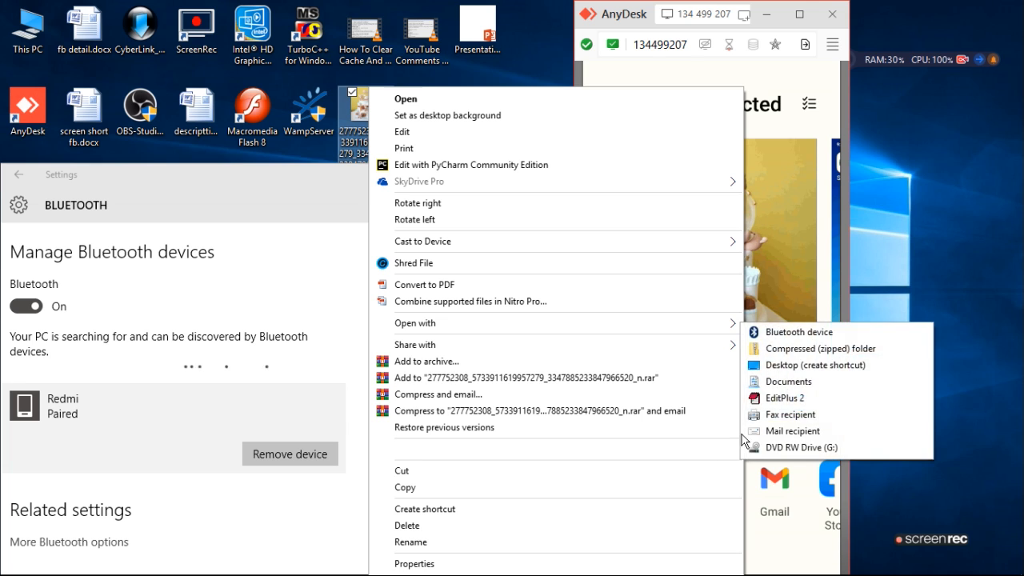
{"action": "mouse_move", "coordinate": [812, 348]}
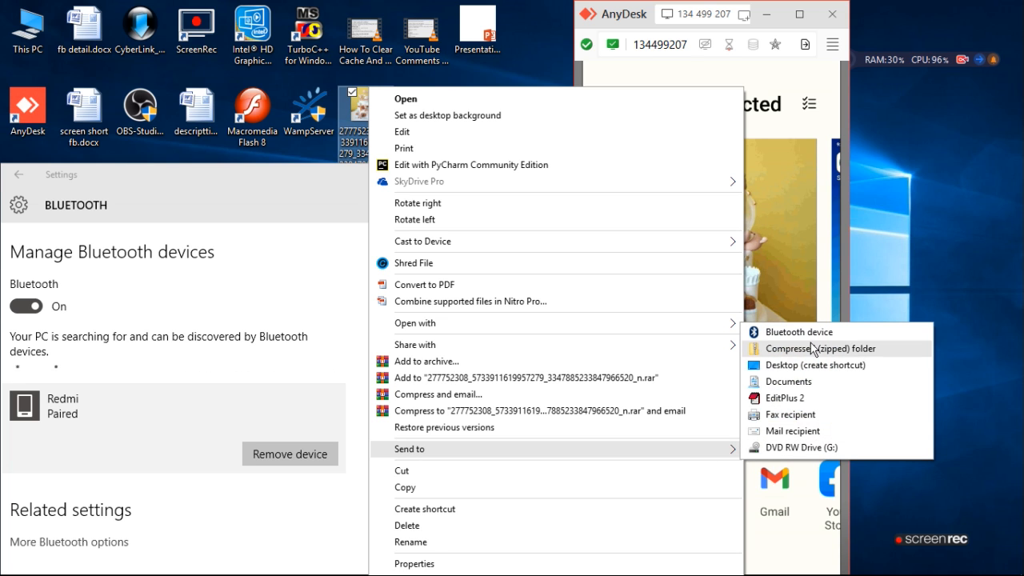
{"action": "left_click", "coordinate": [797, 332]}
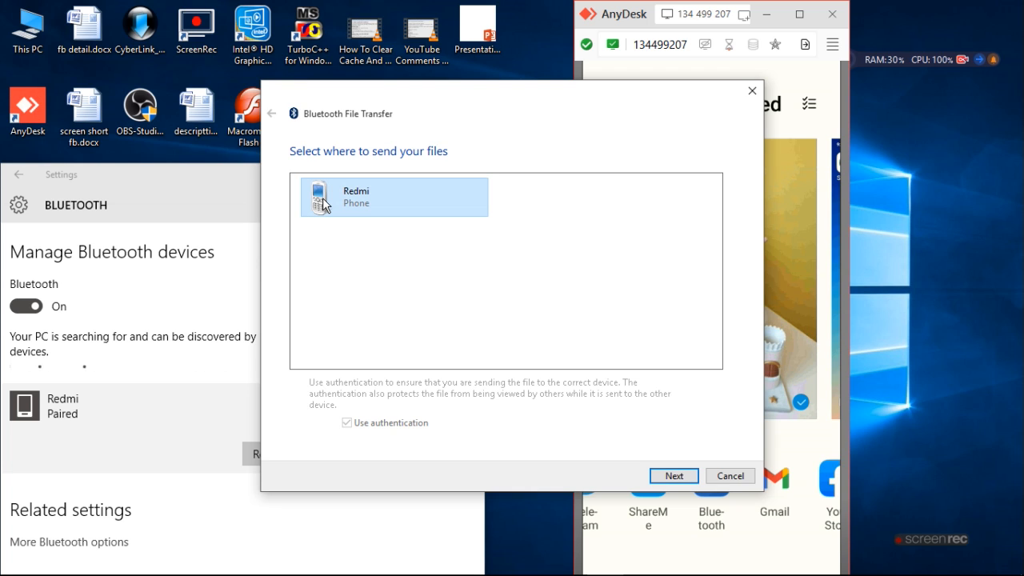
Send the 37.4 KB cake photo to Redmi, accept it on the phone, and finish.
{"action": "left_click", "coordinate": [673, 475]}
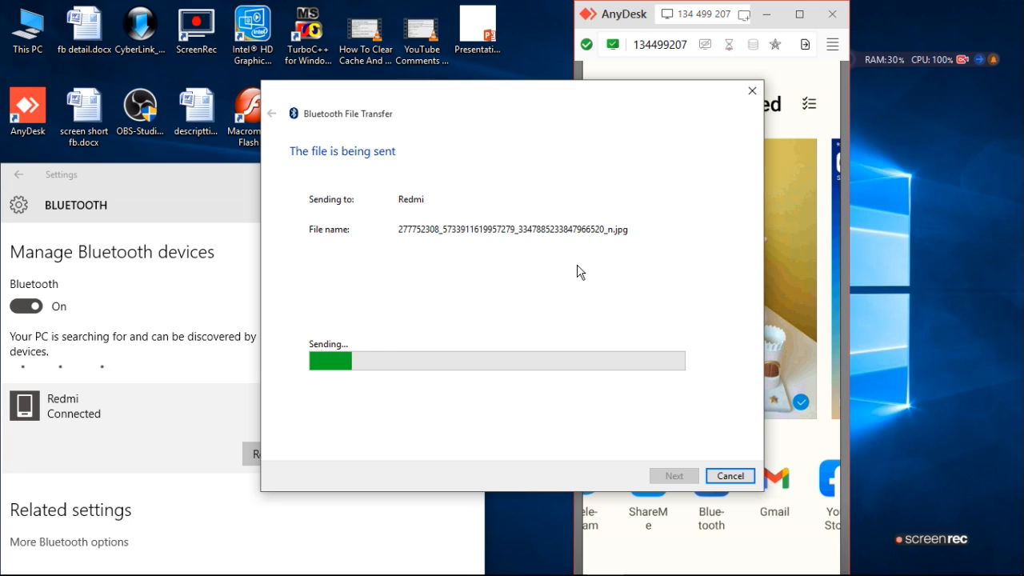
{"action": "mouse_move", "coordinate": [489, 260]}
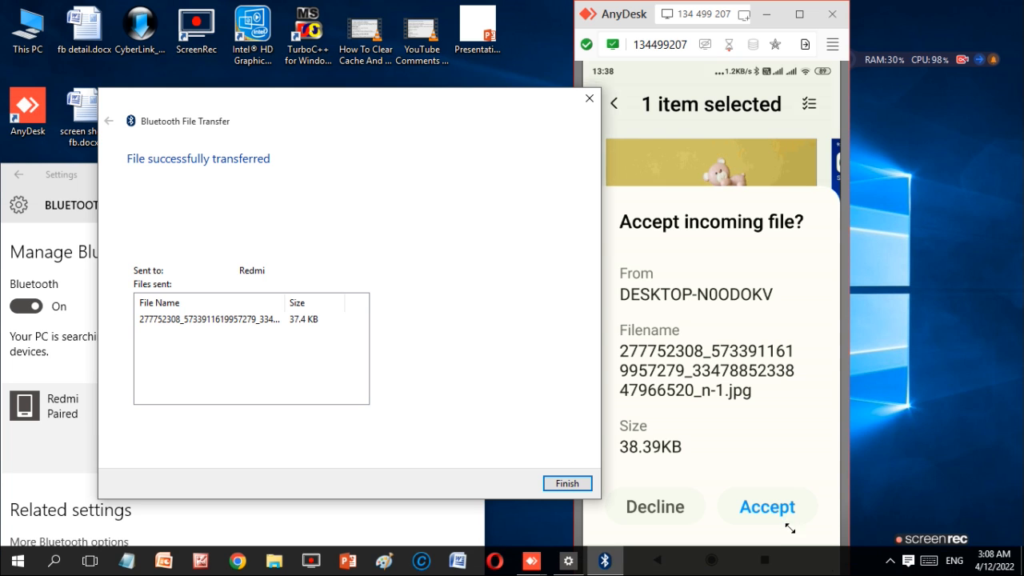
{"action": "left_click", "coordinate": [766, 506]}
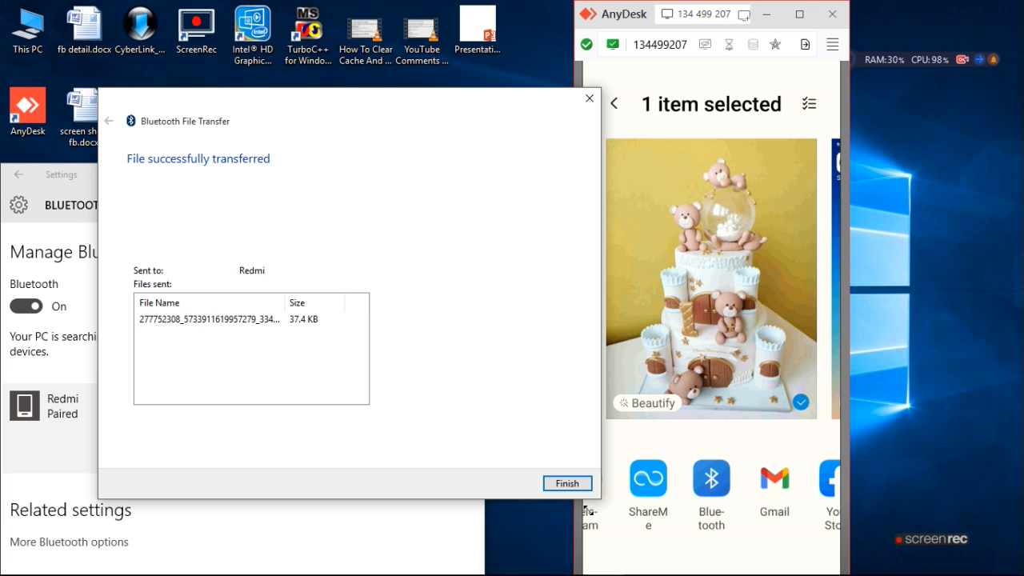
{"action": "left_click", "coordinate": [566, 483]}
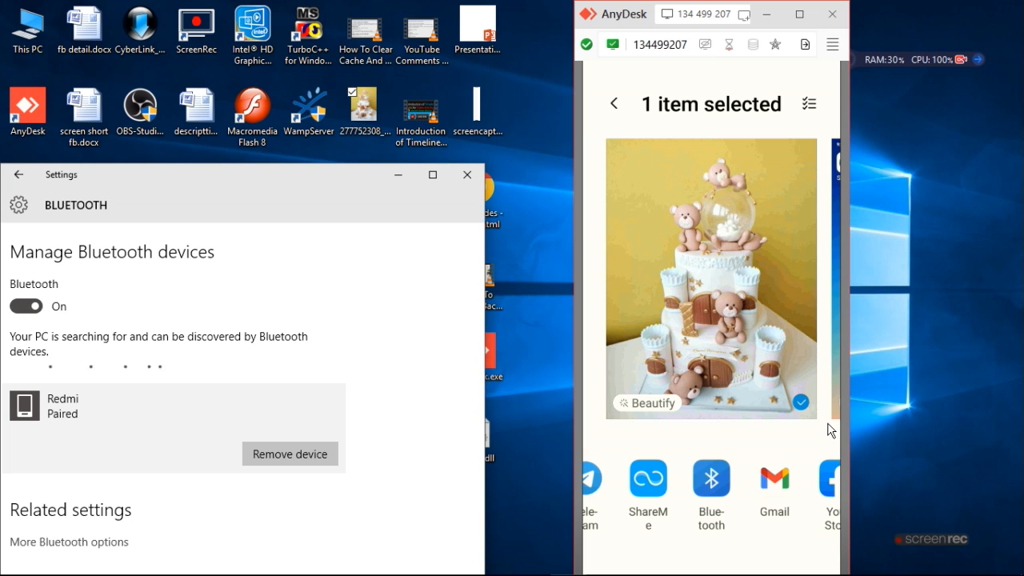
{"action": "mouse_move", "coordinate": [514, 330]}
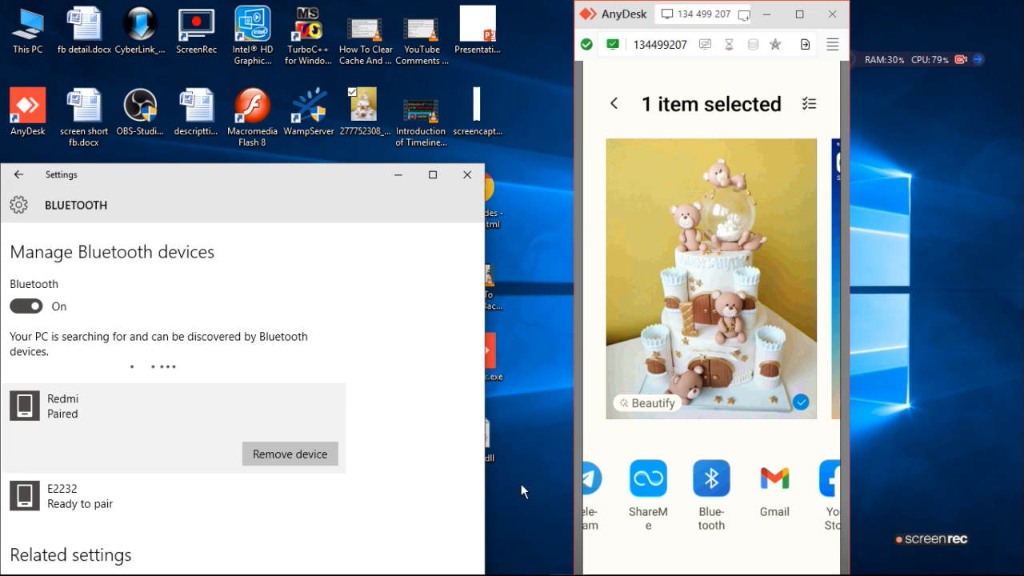
{"action": "mouse_move", "coordinate": [528, 508]}
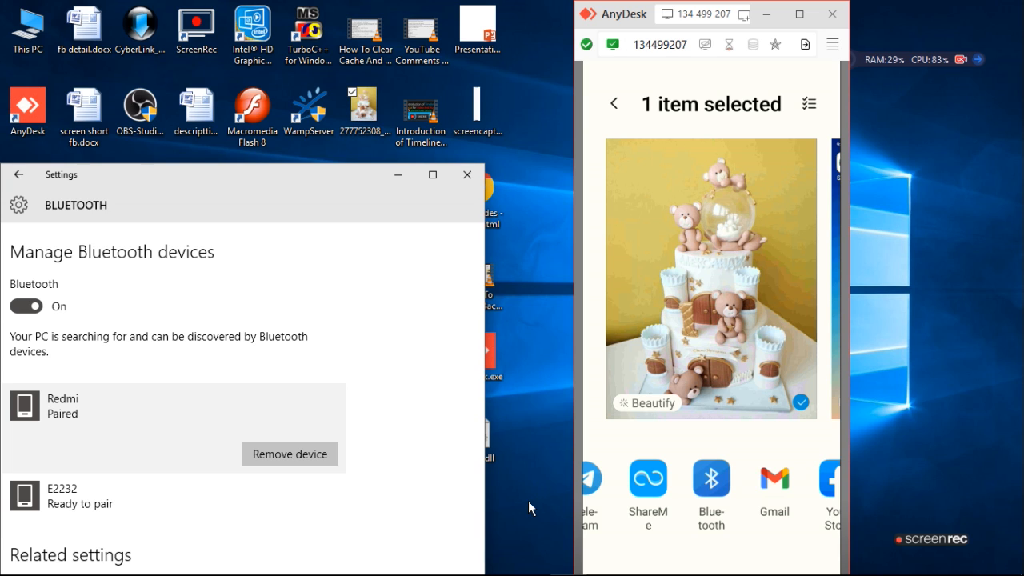